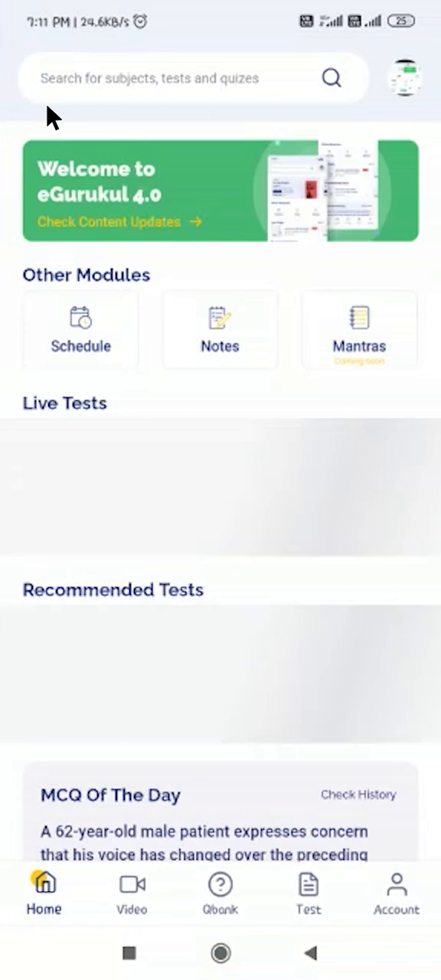
Step: Open the Anatomy subject's topic list from the Video library
{"action": "left_click", "coordinate": [132, 888]}
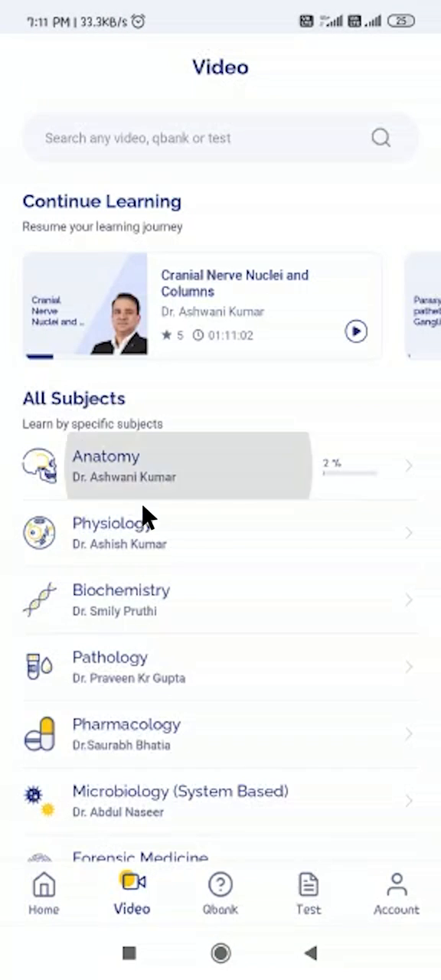
{"action": "left_click", "coordinate": [190, 465]}
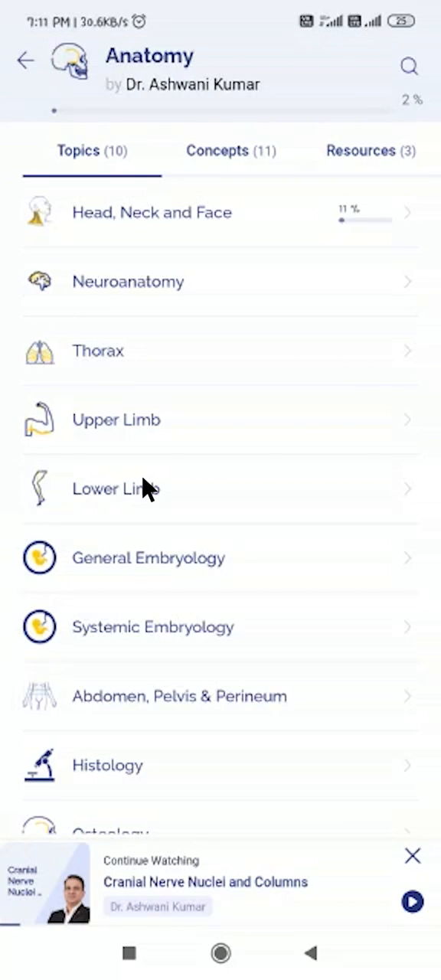
{"action": "mouse_move", "coordinate": [145, 223]}
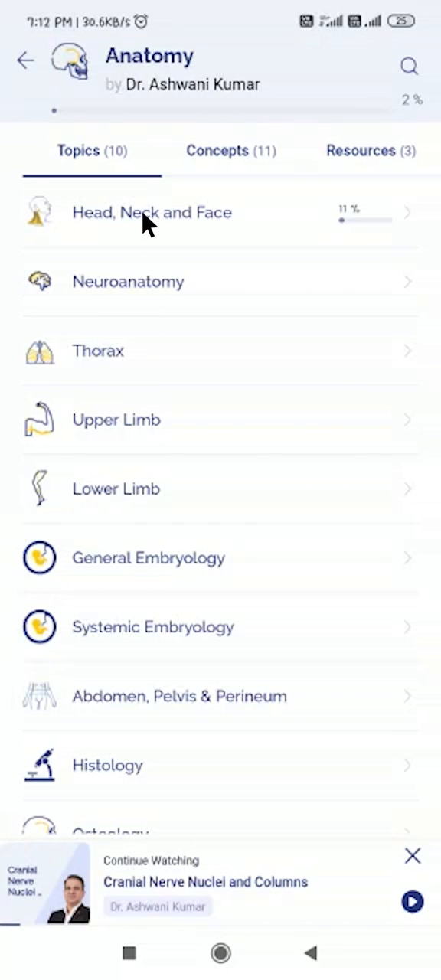
Step: Open the Head, Neck and Face topic and look through its video list
{"action": "left_click", "coordinate": [151, 211]}
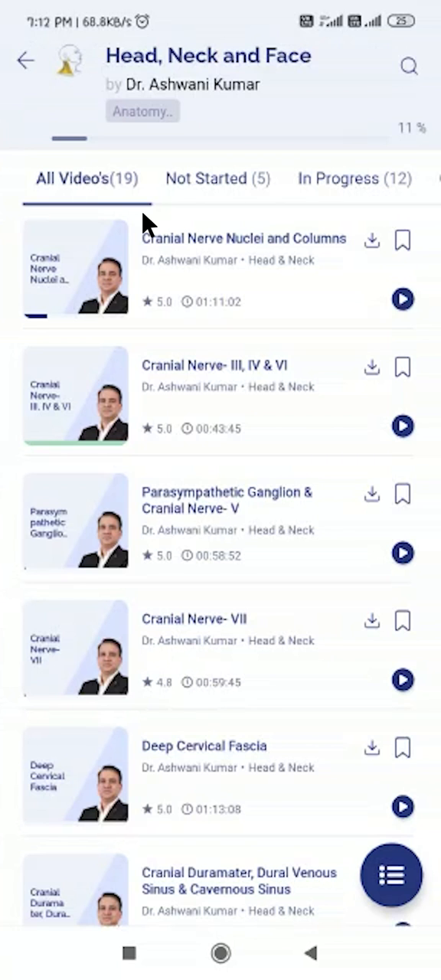
{"action": "scroll", "scroll_direction": "down", "scroll_amount": 3}
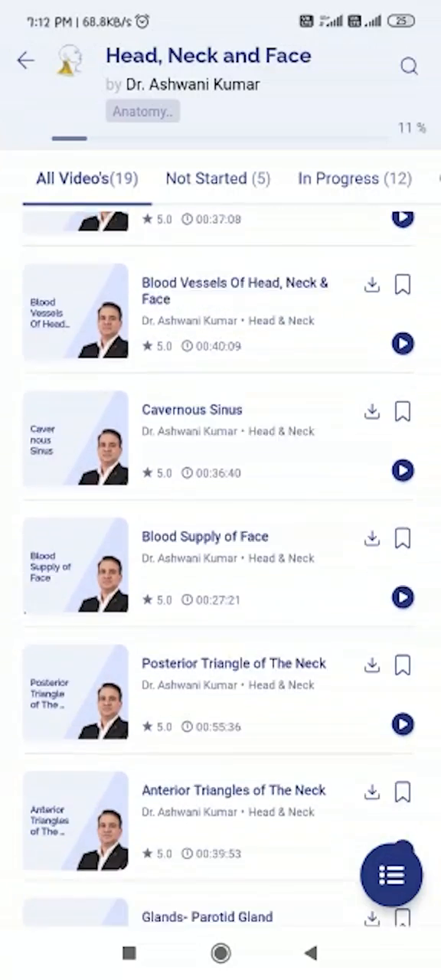
{"action": "scroll", "scroll_direction": "down", "scroll_amount": 3}
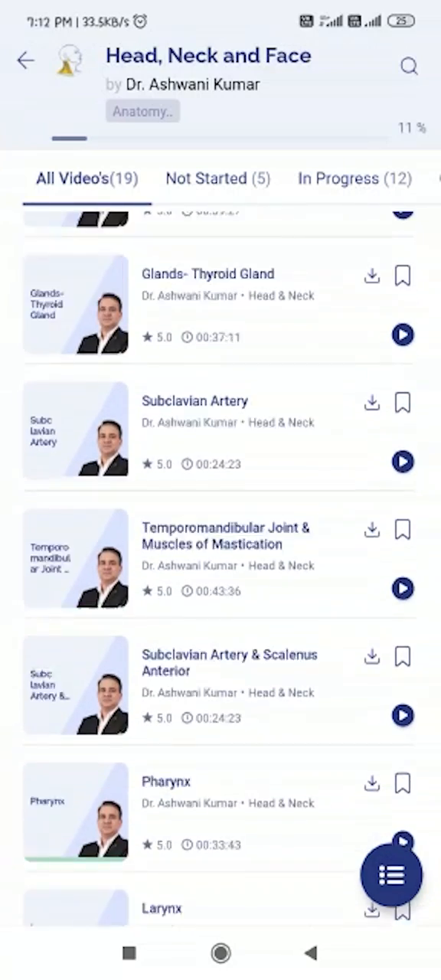
{"action": "scroll", "scroll_direction": "up", "scroll_amount": 3}
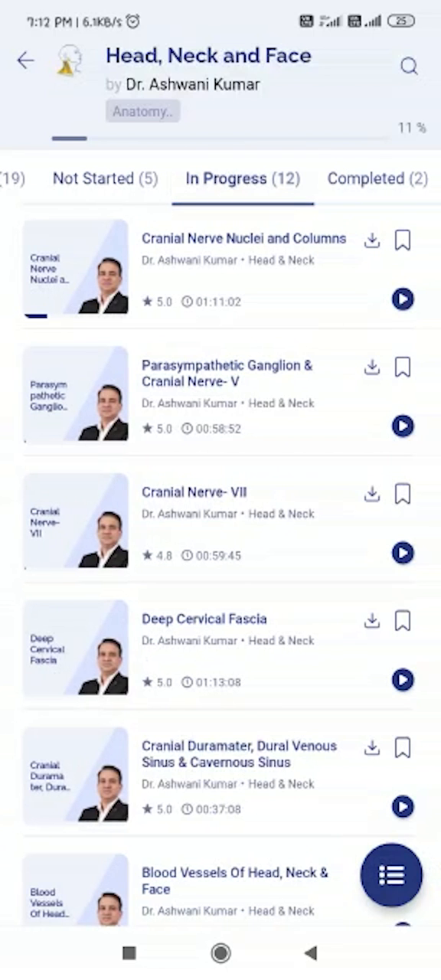
Step: Check the Completed and In Progress tabs of the topic's videos
{"action": "left_click", "coordinate": [374, 178]}
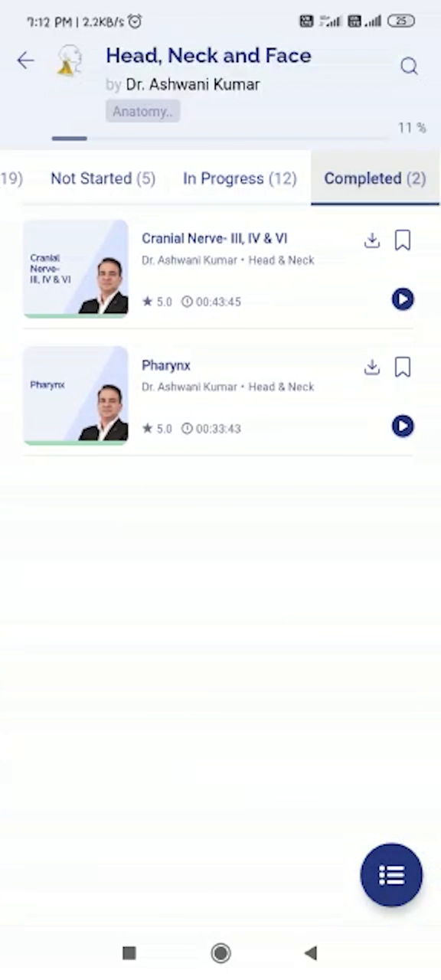
{"action": "scroll", "scroll_direction": "left", "scroll_amount": 3}
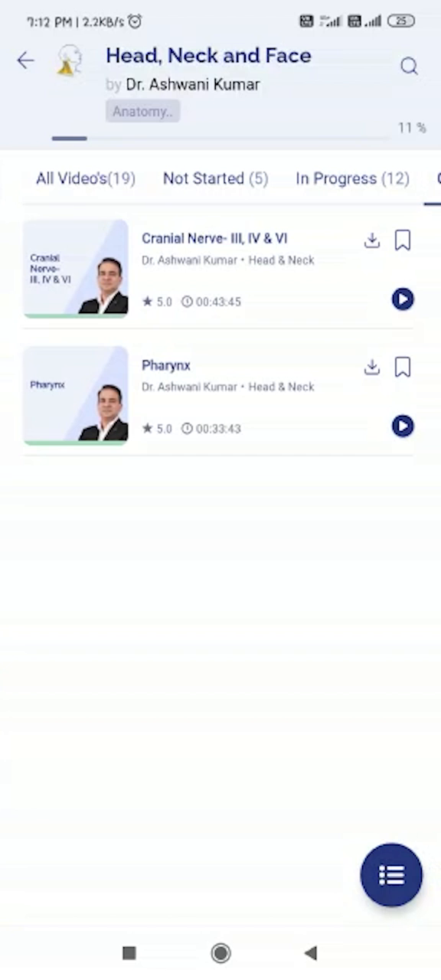
{"action": "left_click", "coordinate": [86, 178]}
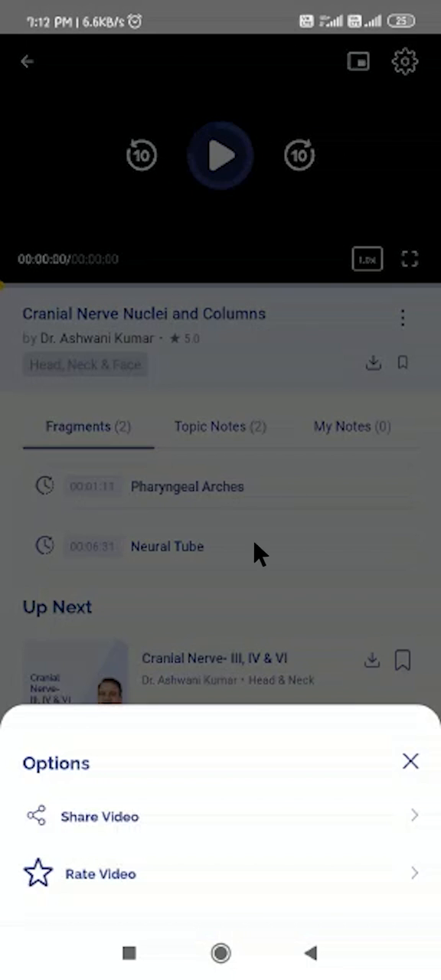
Step: Bring up the Share Video sheet for the lecture and cancel it unused
{"action": "left_click", "coordinate": [410, 761]}
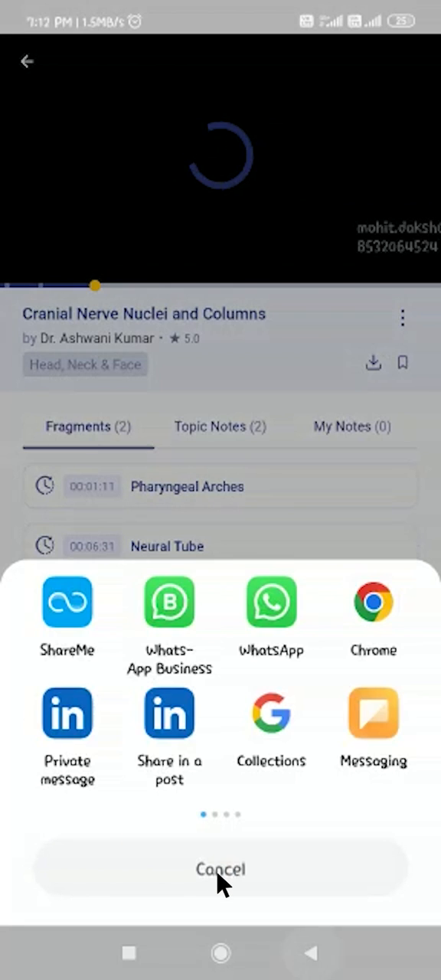
{"action": "left_click", "coordinate": [221, 869]}
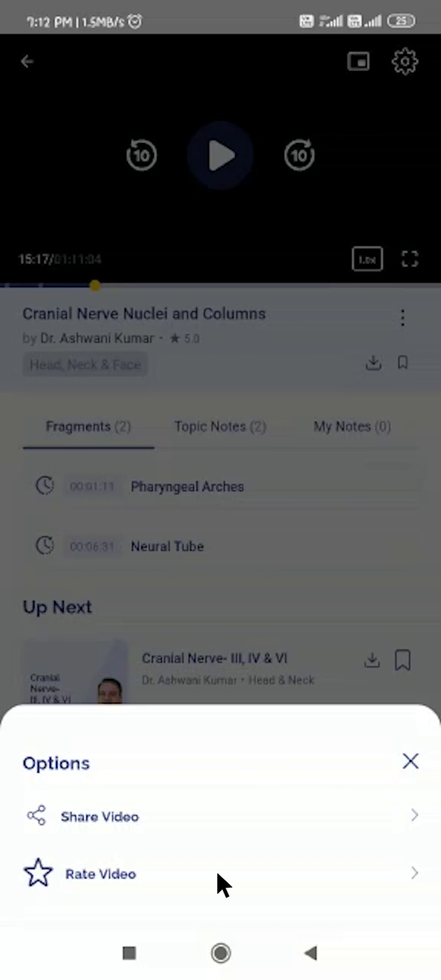
Step: Submit a four-star rating with the comment hello, then reach the video settings
{"action": "left_click", "coordinate": [101, 872]}
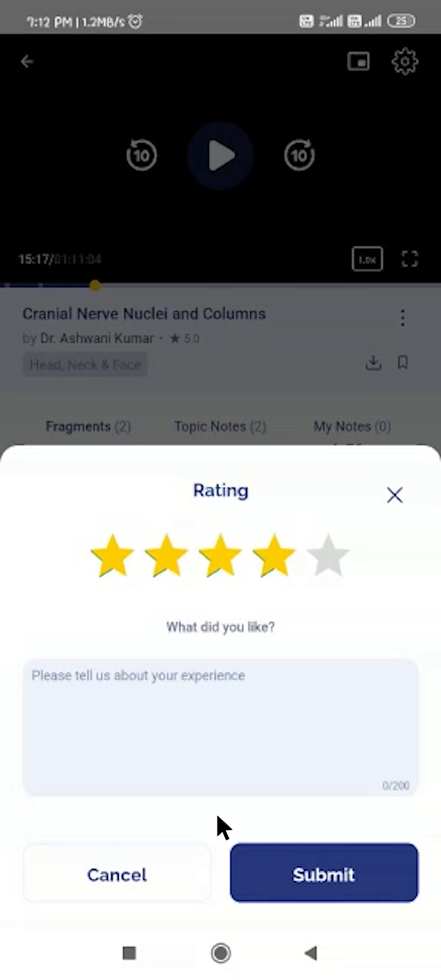
{"action": "left_click", "coordinate": [221, 727]}
{"action": "type", "text": "hello"}
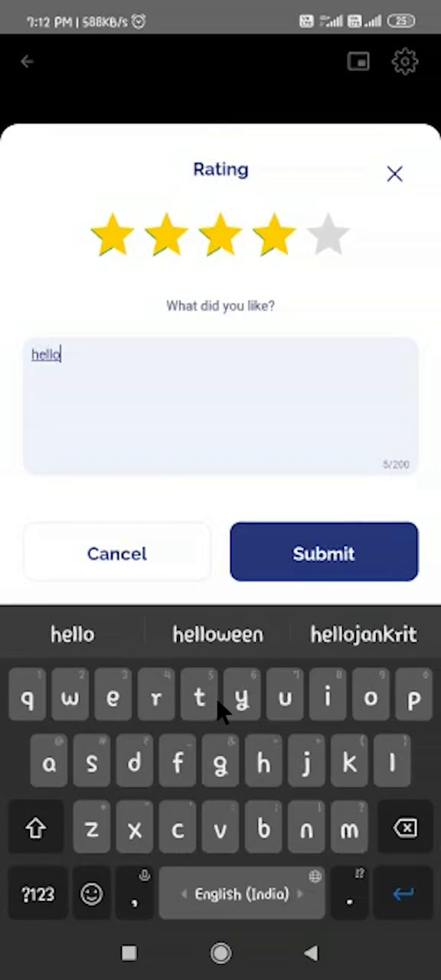
{"action": "left_click", "coordinate": [323, 553]}
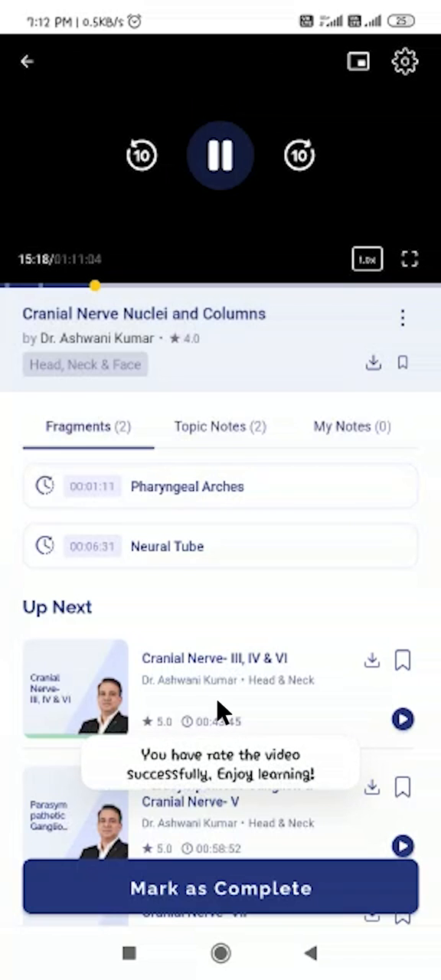
{"action": "left_click", "coordinate": [405, 61]}
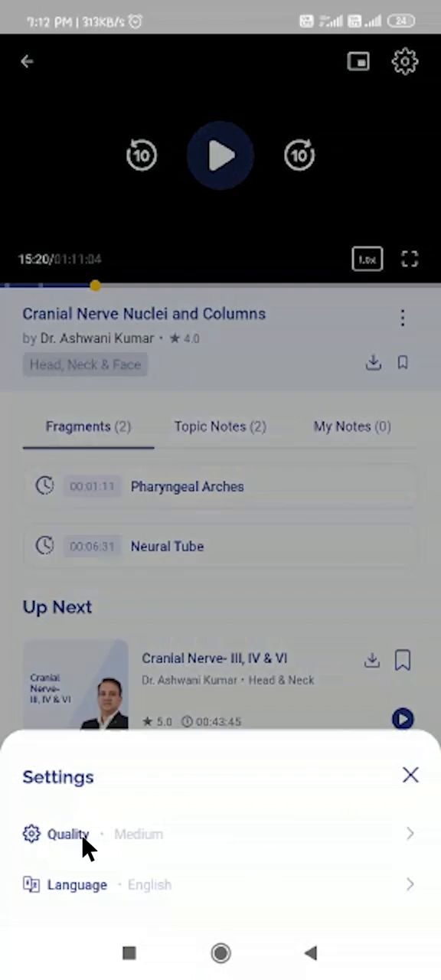
Step: Keep English as the language, play the lecture and seek ahead to about 39:53
{"action": "left_click", "coordinate": [77, 885]}
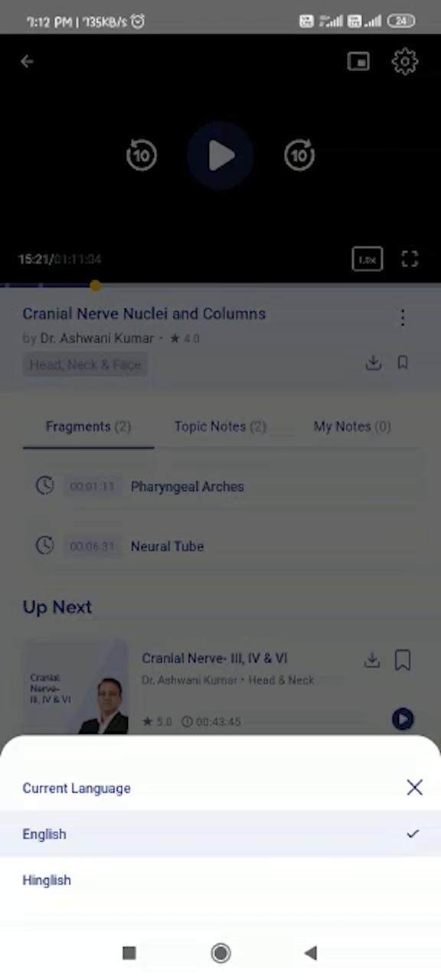
{"action": "left_click", "coordinate": [414, 787]}
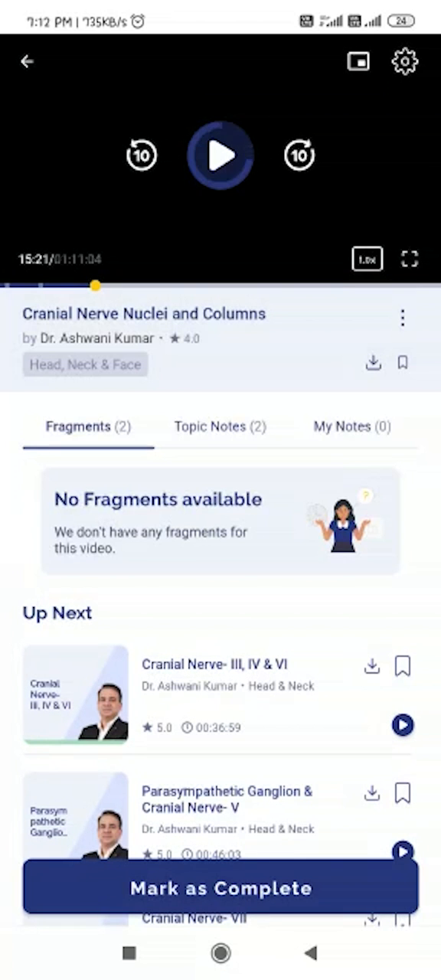
{"action": "left_click", "coordinate": [221, 155]}
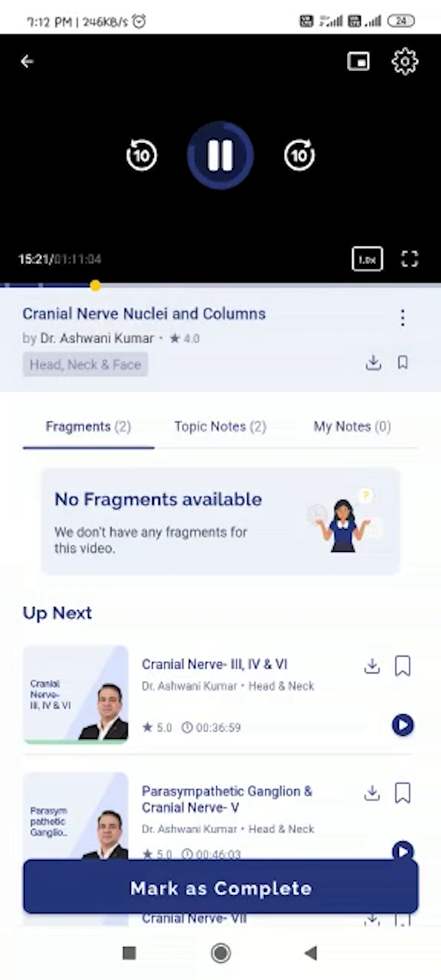
{"action": "left_click_drag", "start_coordinate": [95, 284], "coordinate": [248, 285]}
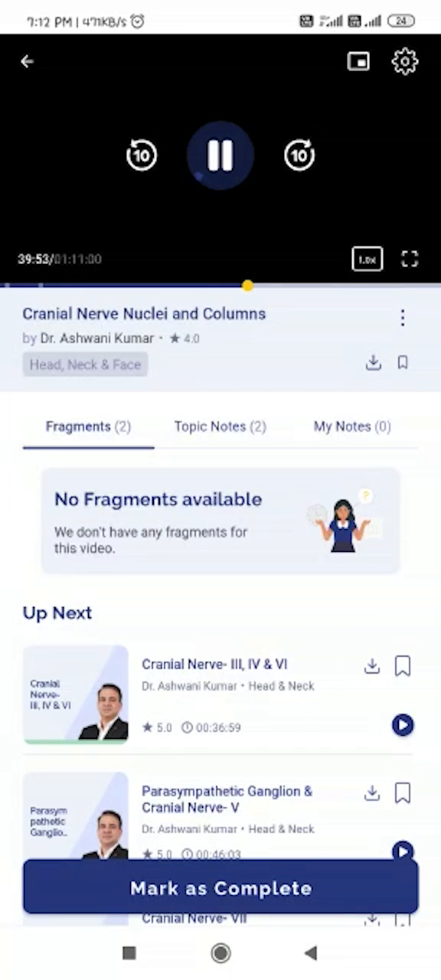
Step: Set playback speed to 1.25x, pausing and resuming the lecture
{"action": "left_click", "coordinate": [367, 258]}
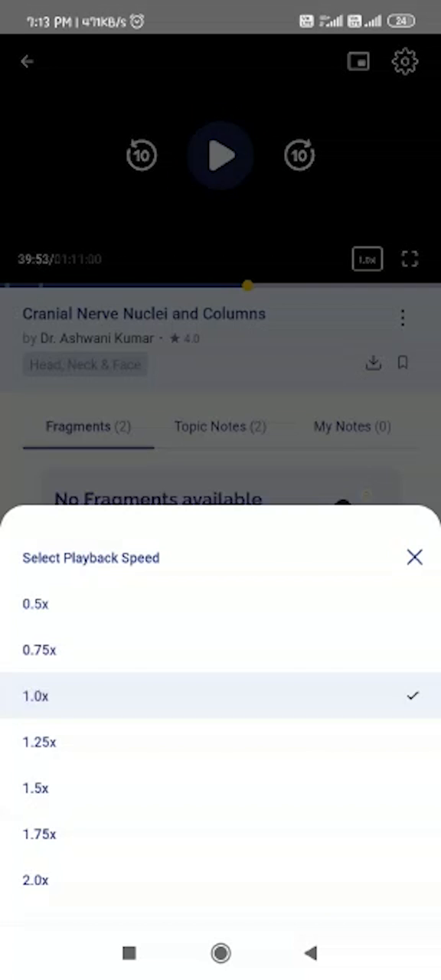
{"action": "left_click", "coordinate": [35, 741]}
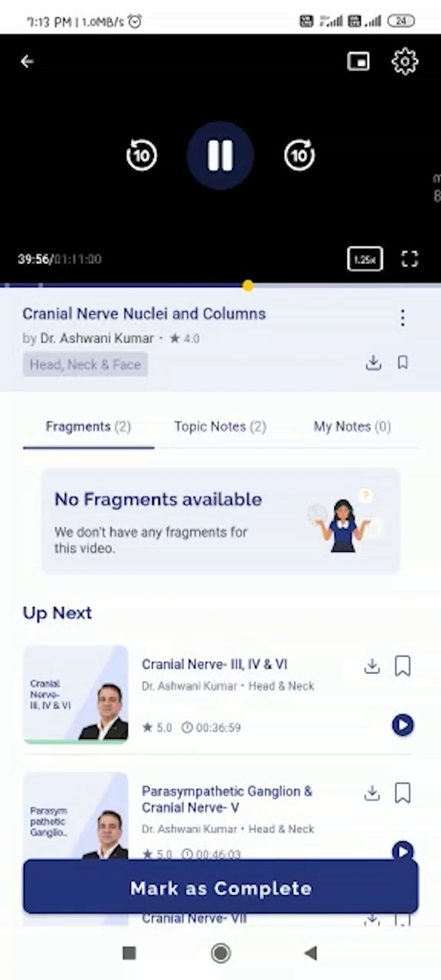
{"action": "left_click", "coordinate": [220, 156]}
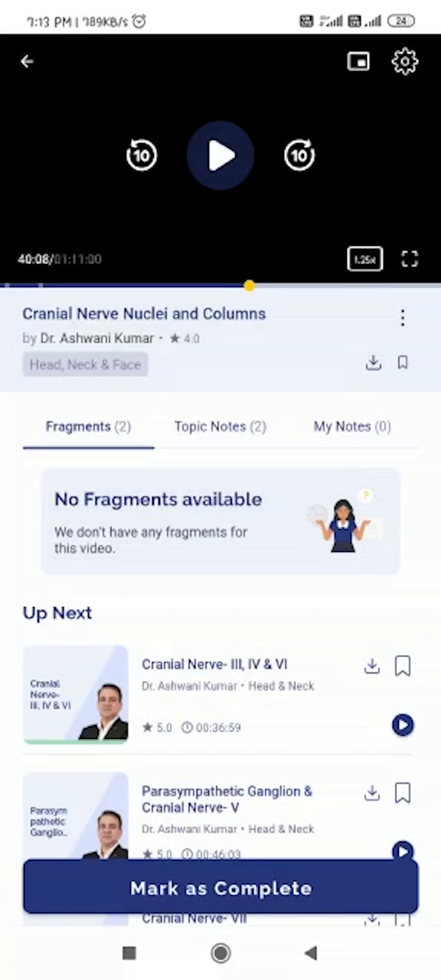
{"action": "left_click", "coordinate": [221, 156]}
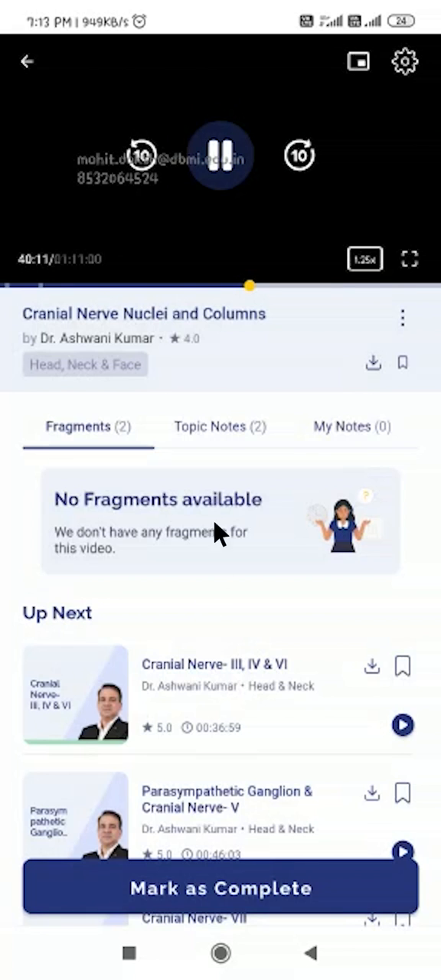
Step: Browse the Topic Notes pages, then switch to the empty My Notes section
{"action": "left_click", "coordinate": [220, 426]}
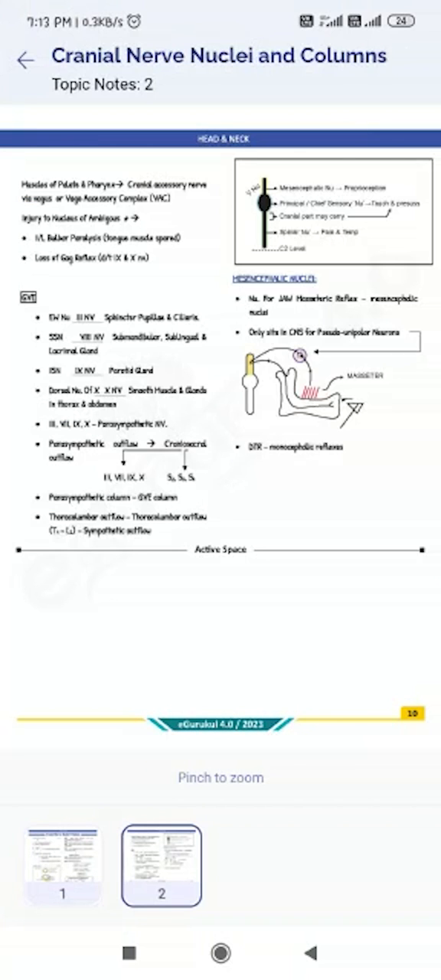
{"action": "left_click", "coordinate": [27, 61]}
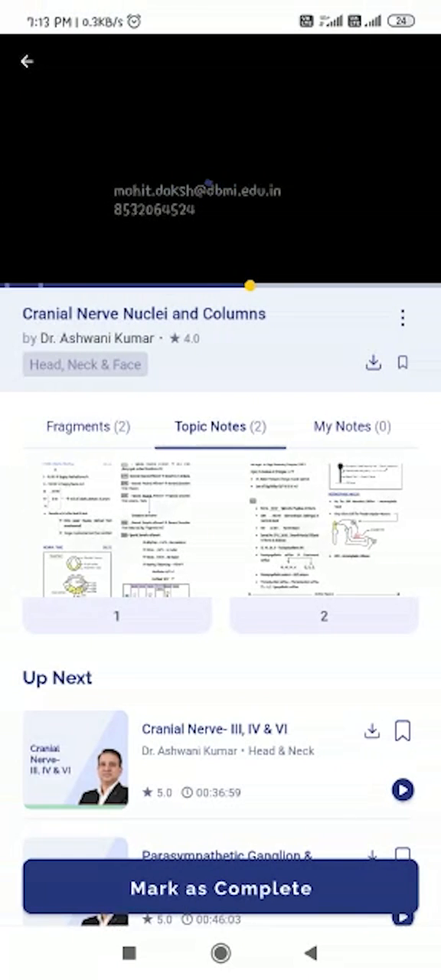
{"action": "left_click", "coordinate": [353, 426]}
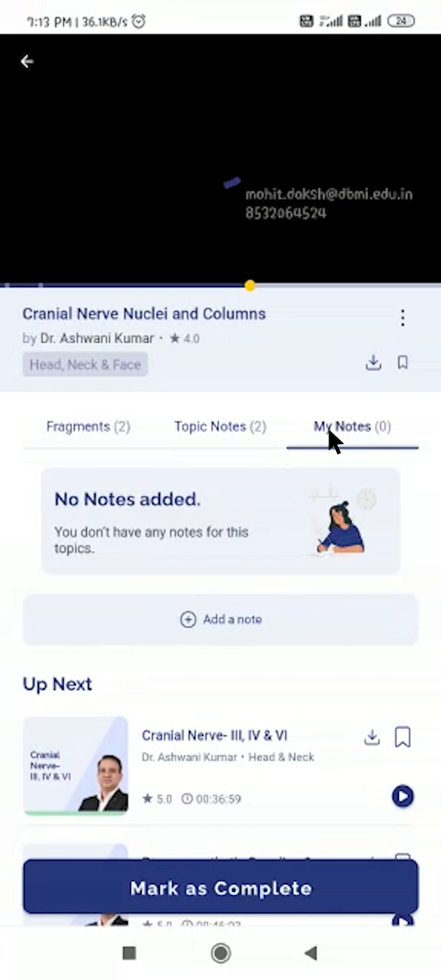
Step: Save a personal note 'cranial nerve nuclie' at the 40:17 timestamp
{"action": "left_click", "coordinate": [221, 618]}
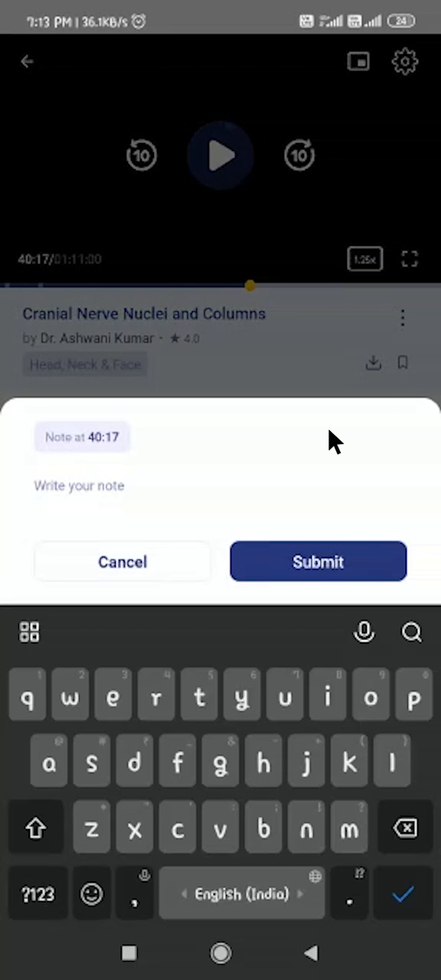
{"action": "type", "text": "cranial"}
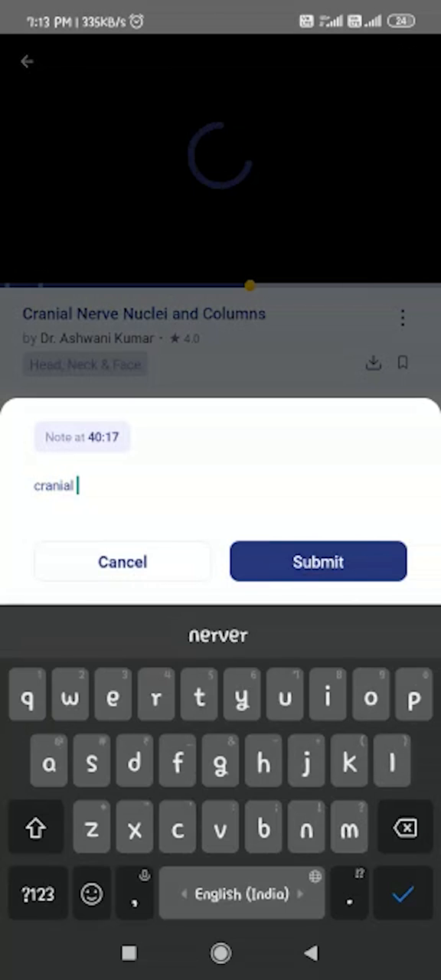
{"action": "type", "text": "nerve"}
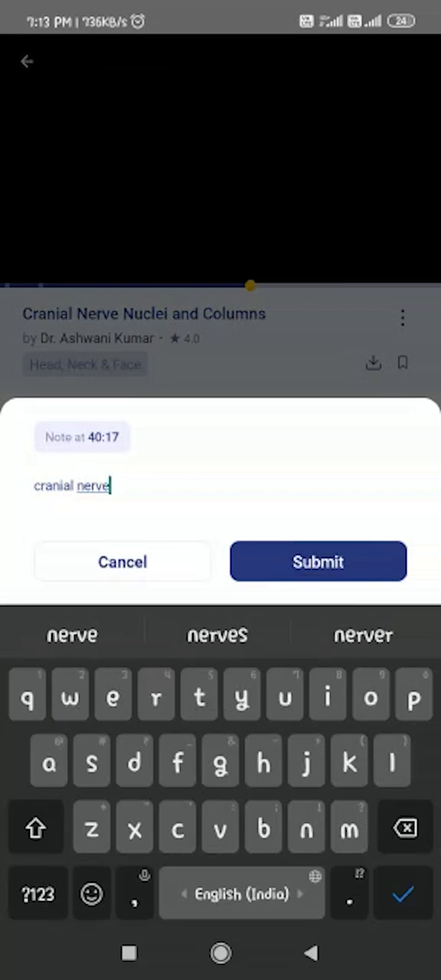
{"action": "type", "text": "nu"}
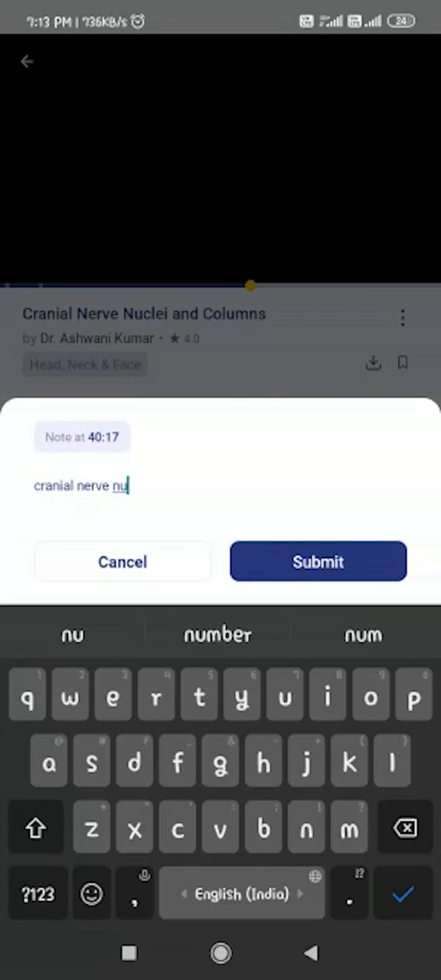
{"action": "type", "text": "clie"}
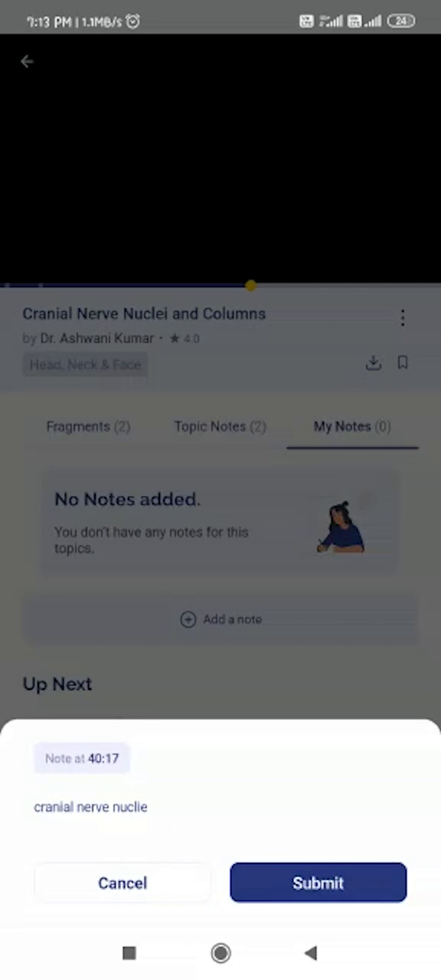
{"action": "left_click", "coordinate": [319, 882]}
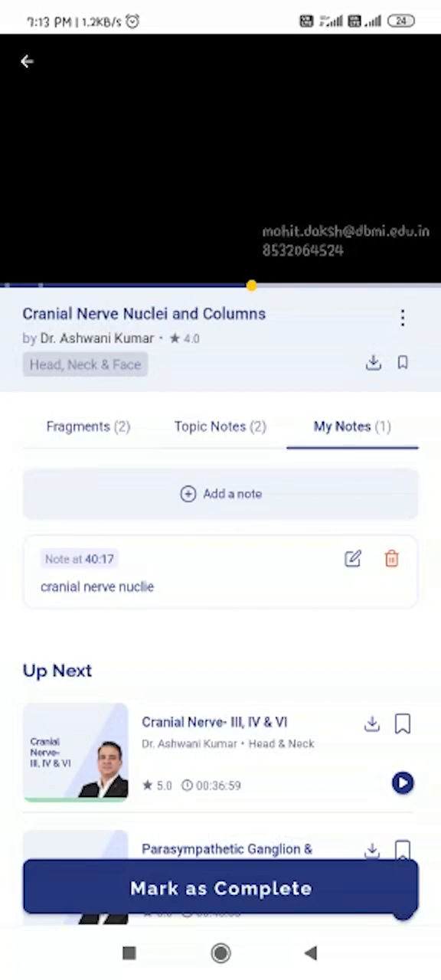
Step: Go back from the lecture to the main video library with all subjects
{"action": "left_click", "coordinate": [28, 61]}
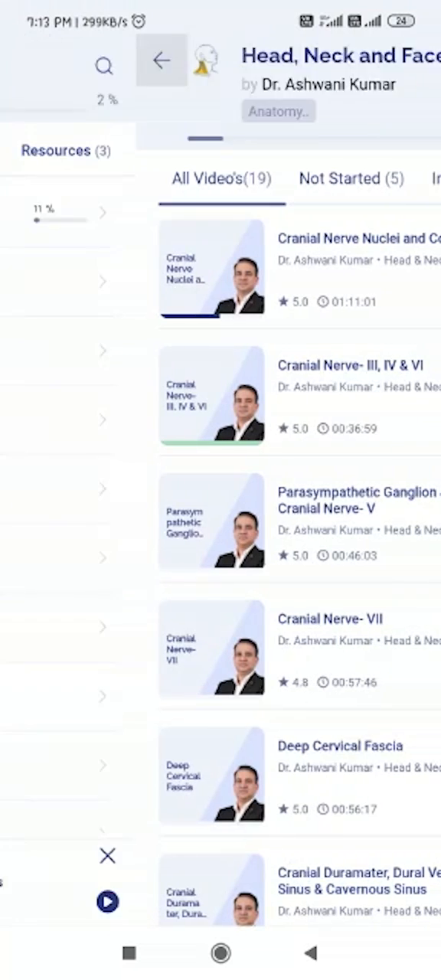
{"action": "left_click", "coordinate": [160, 61]}
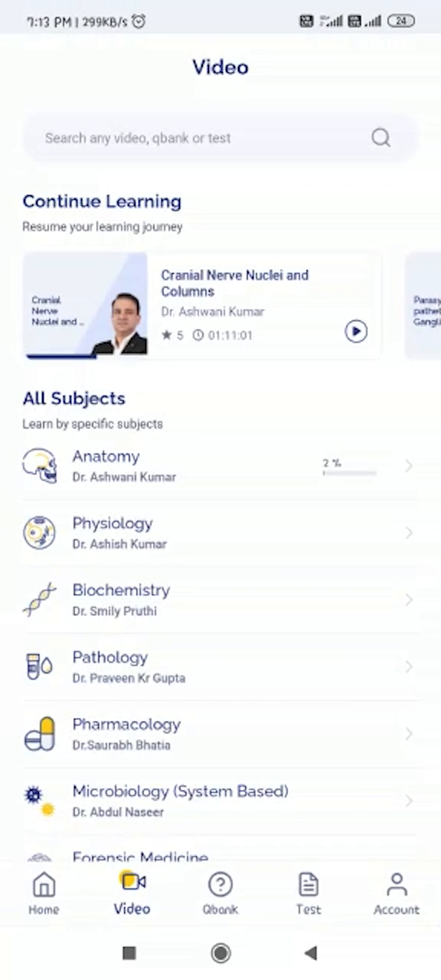